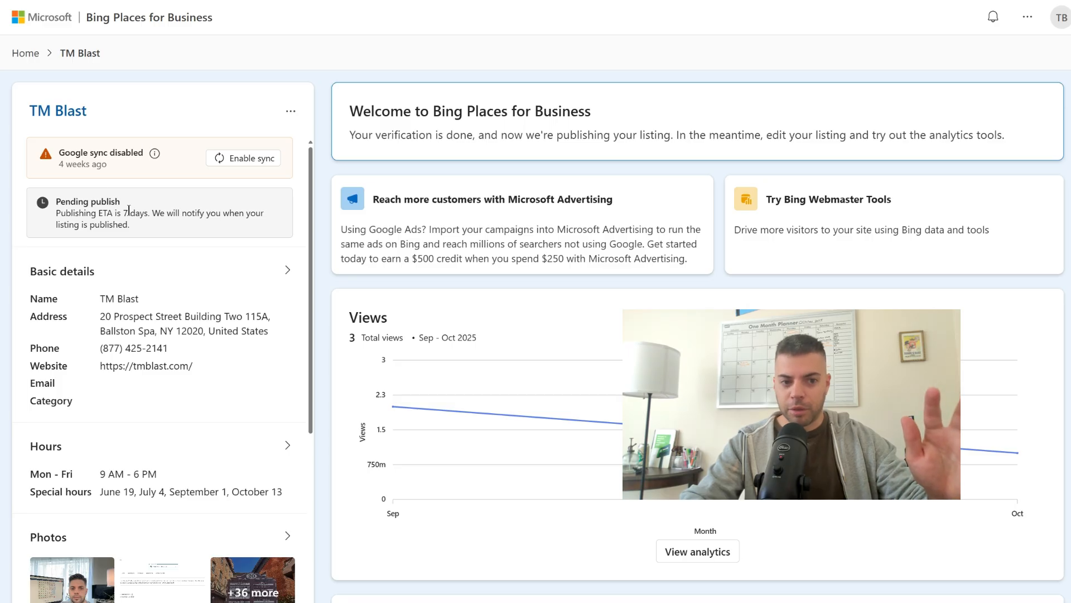
mouse_move(203, 79)
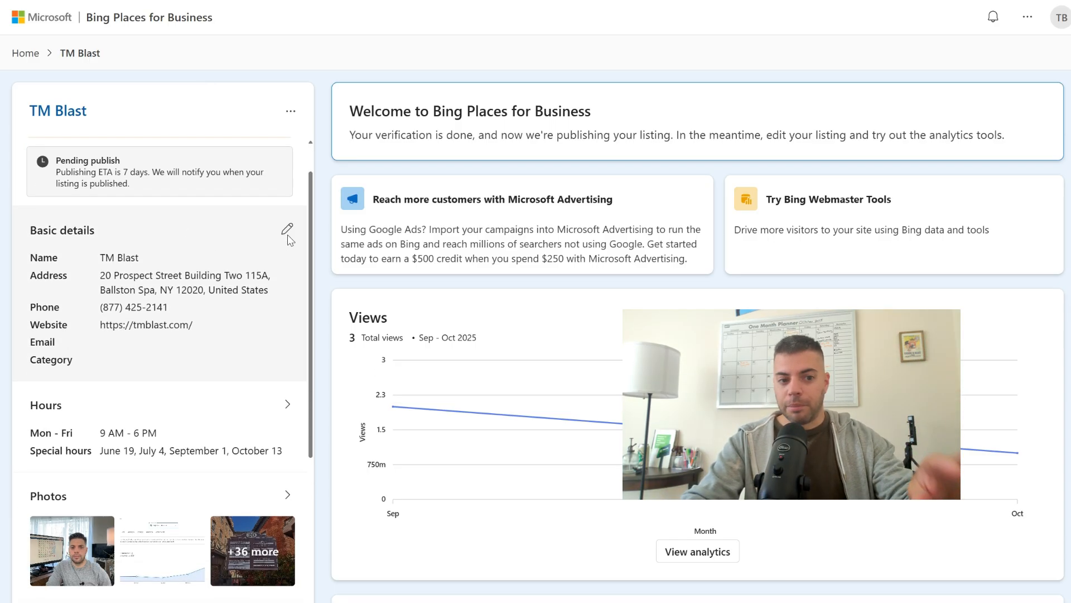
Step: Scroll through the TM Blast basic details form, then switch to the Photos editor
left_click(286, 229)
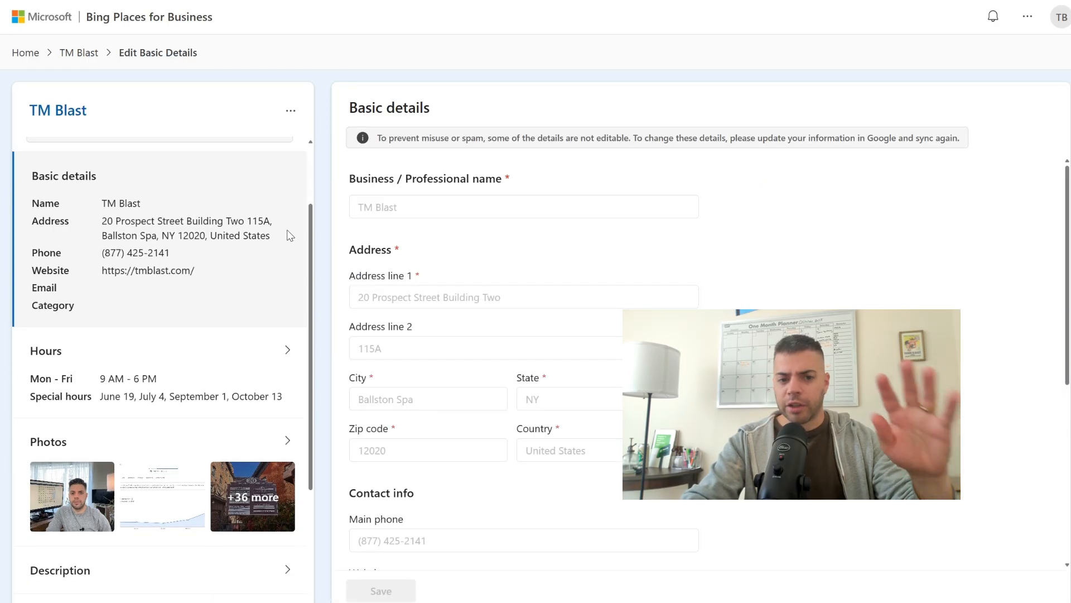
scroll("down", 3)
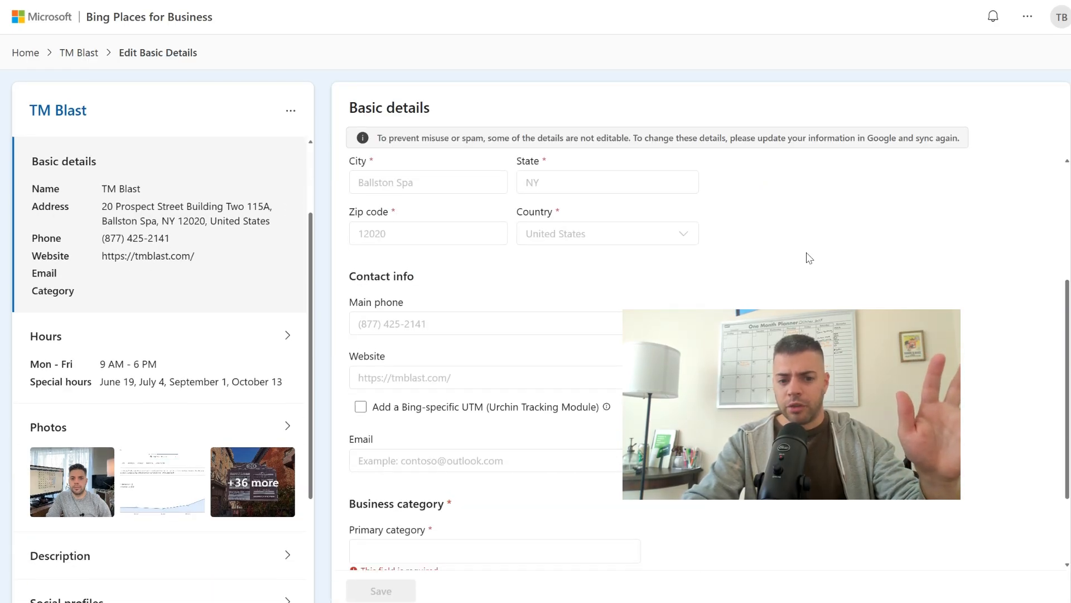
scroll("down", 3)
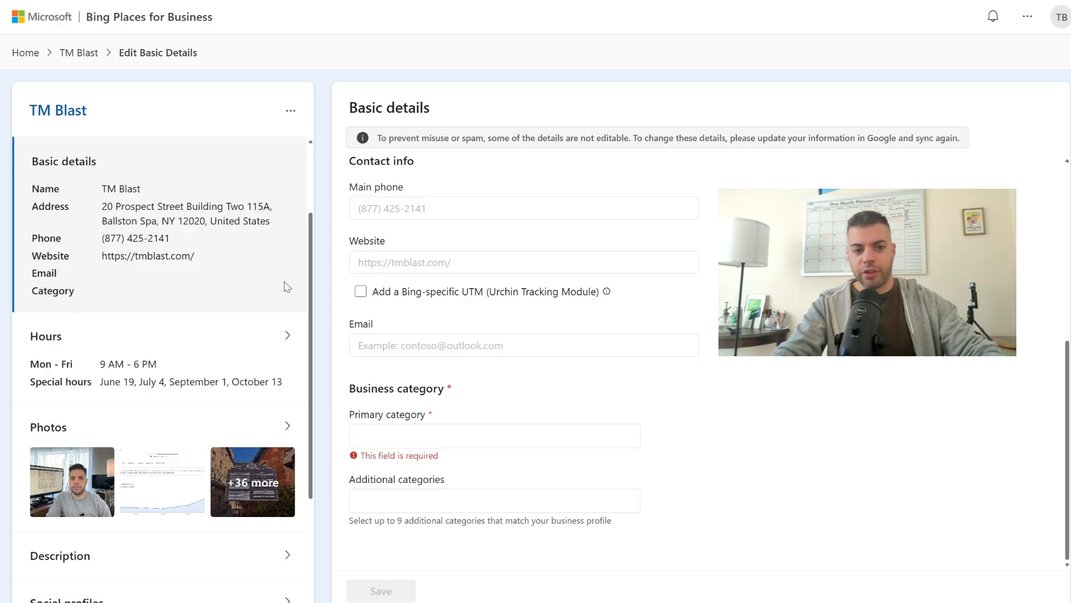
scroll("down", 3)
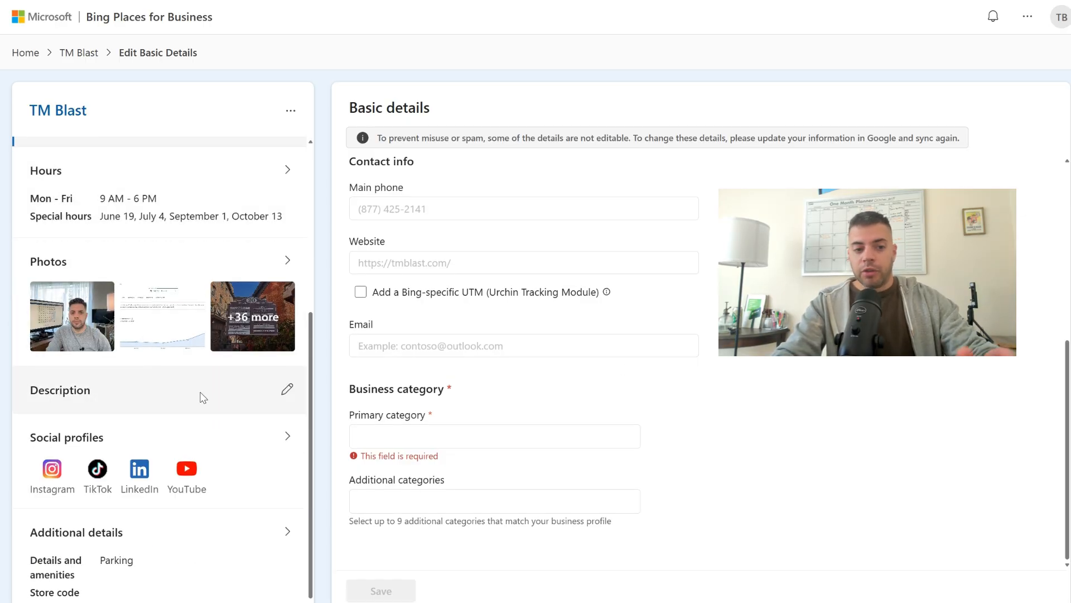
left_click(48, 258)
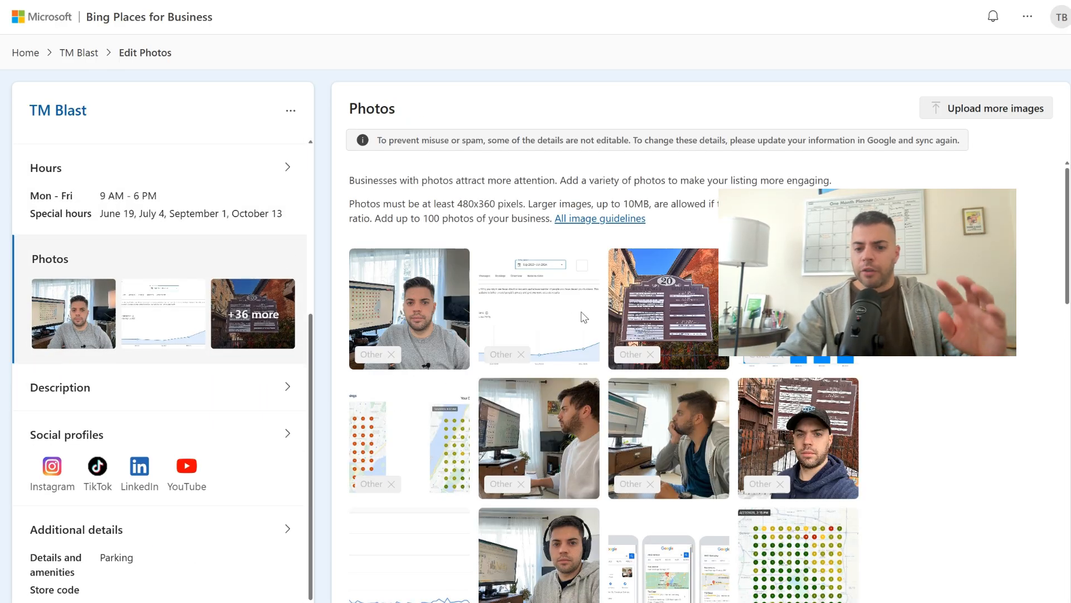
Step: Scroll the uploaded TM Blast photos, then switch to the empty Description editor
scroll("down", 3)
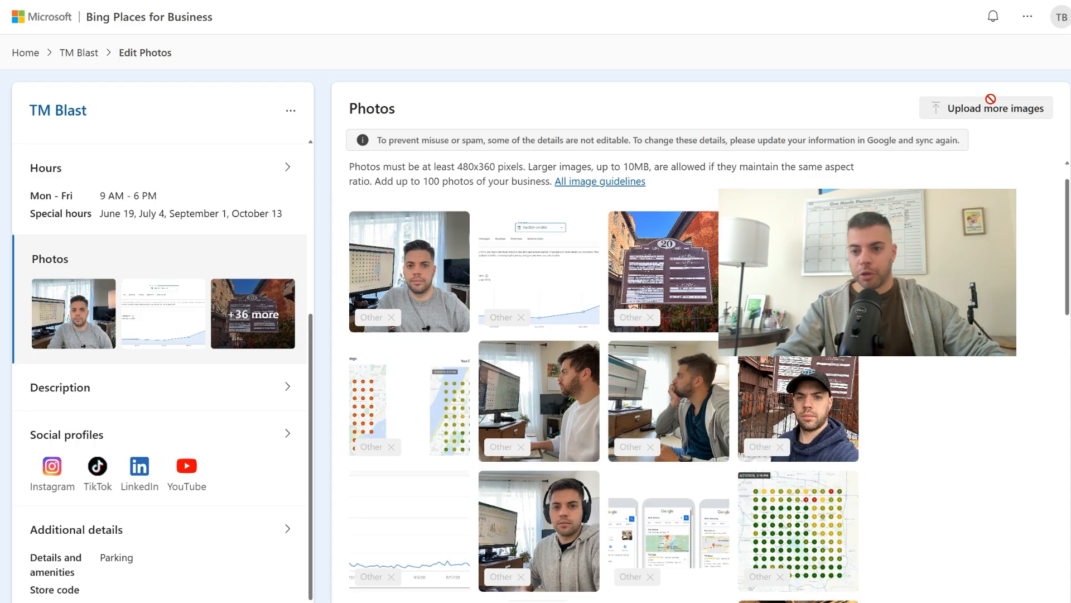
mouse_move(212, 442)
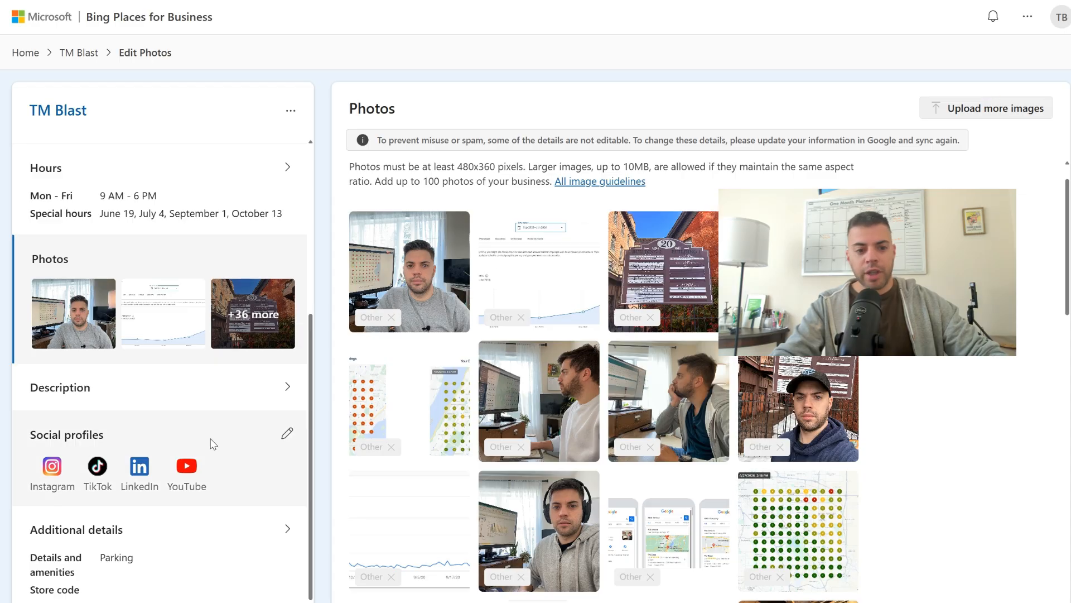
left_click(60, 387)
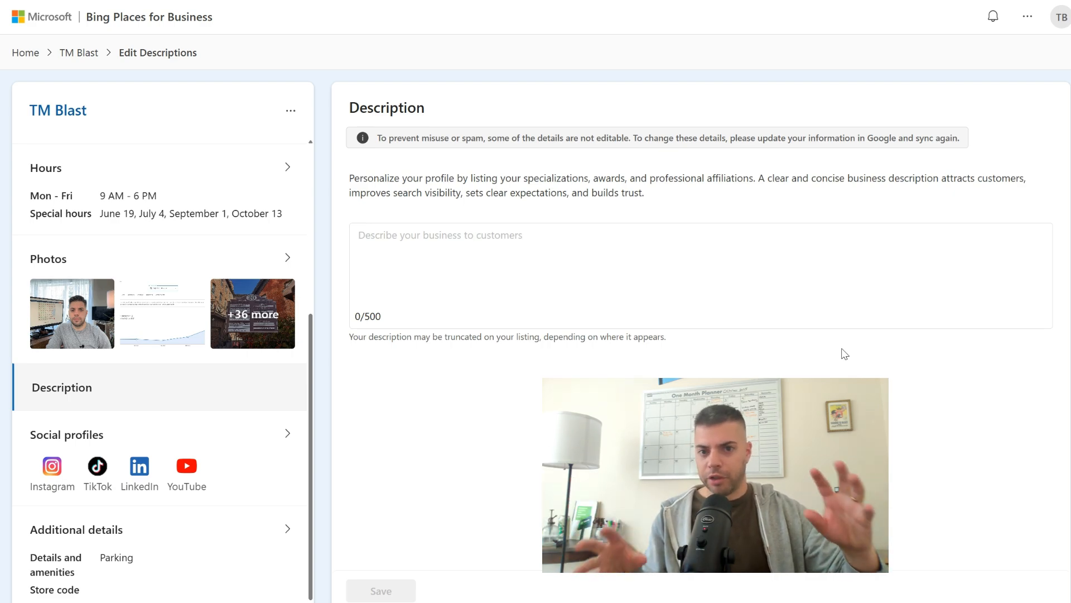
mouse_move(321, 457)
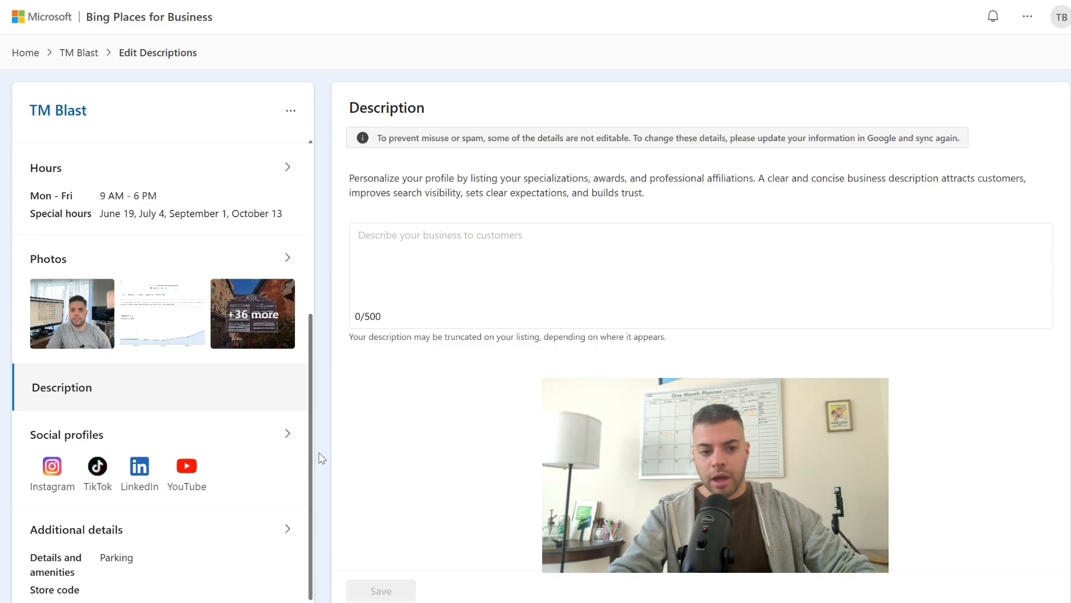
Step: Scroll the Social profiles URL list and the Additional details options down to Store code
left_click(67, 434)
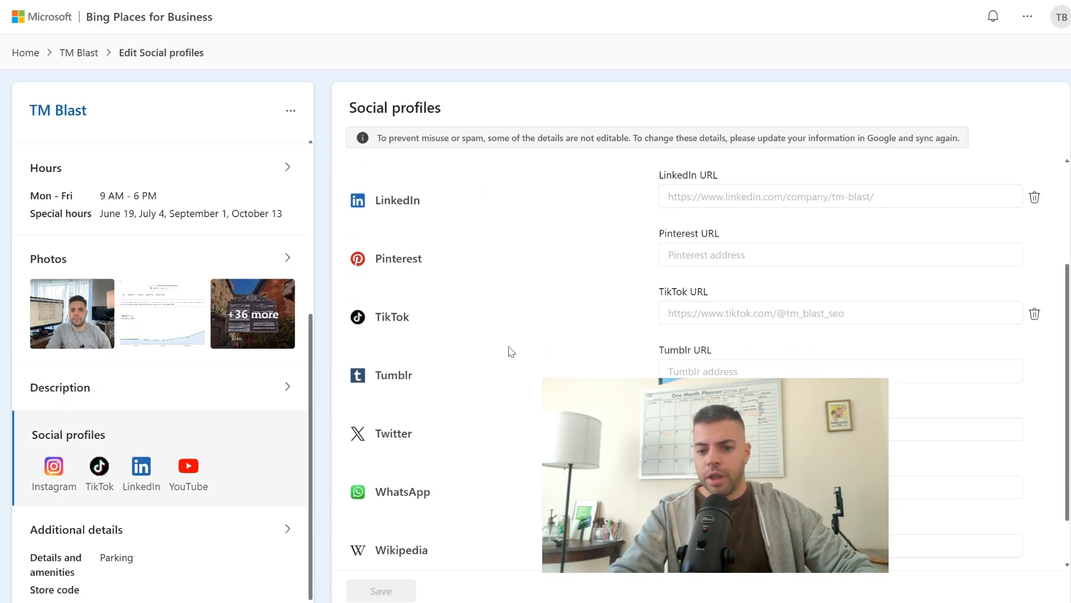
scroll("down", 3)
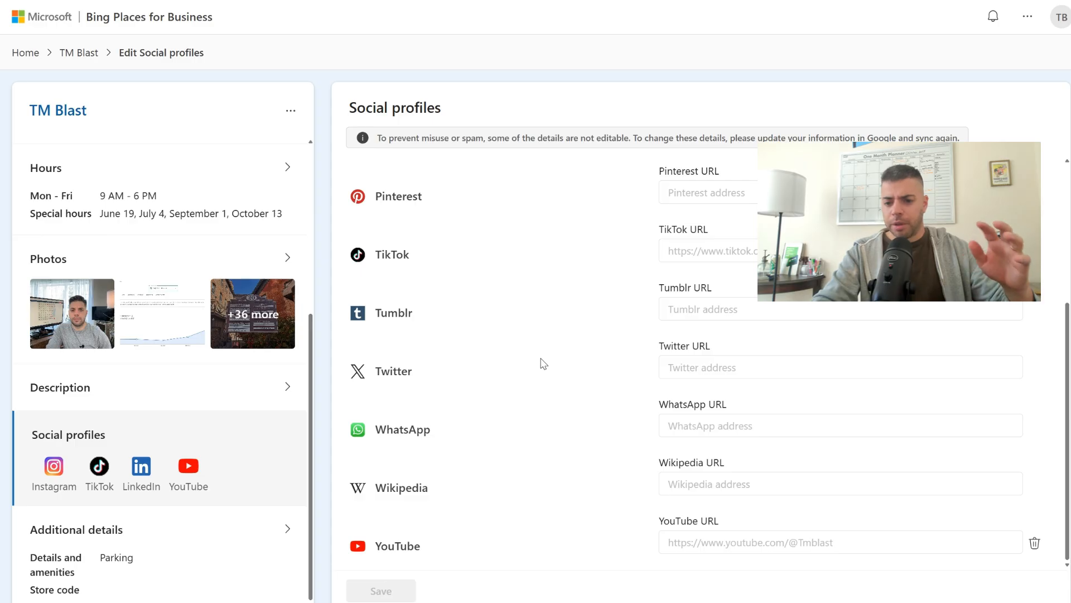
mouse_move(568, 386)
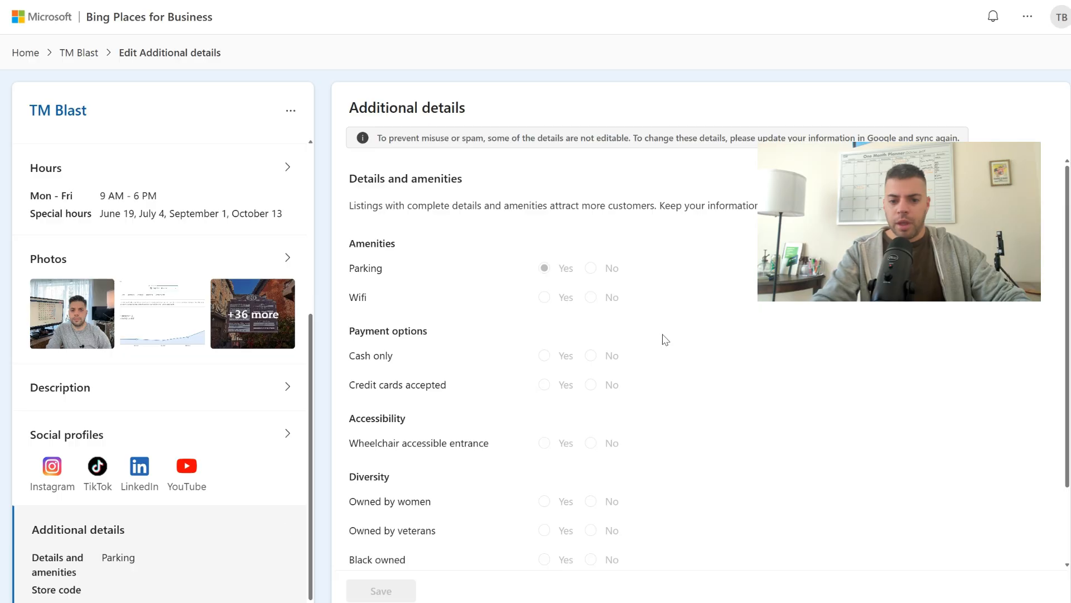
scroll("down", 3)
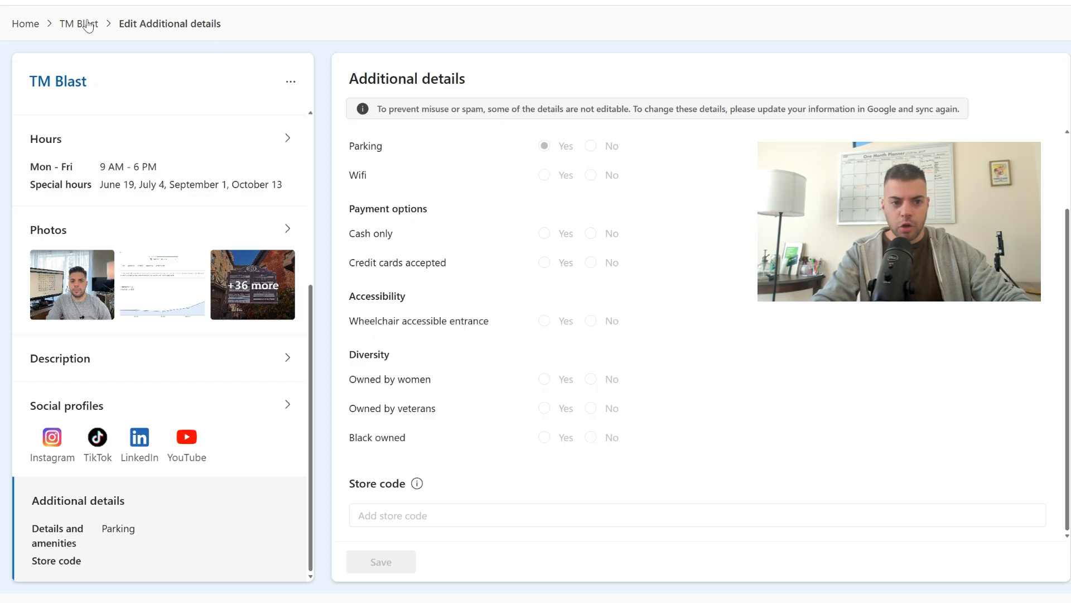
Step: Go back to the TM Blast overview and check its Announcements area
left_click(78, 24)
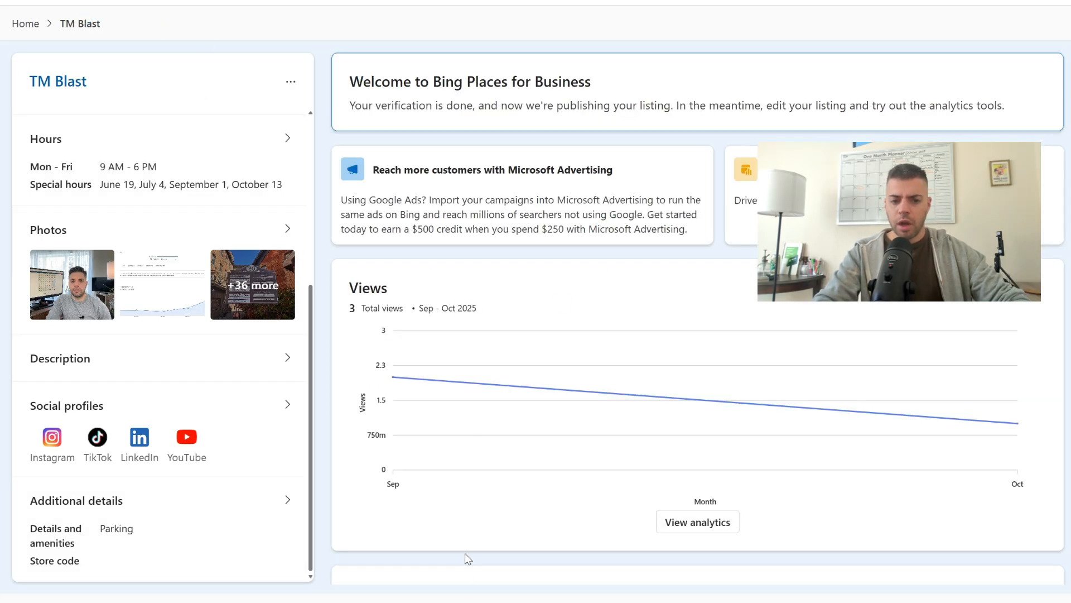
scroll("down", 3)
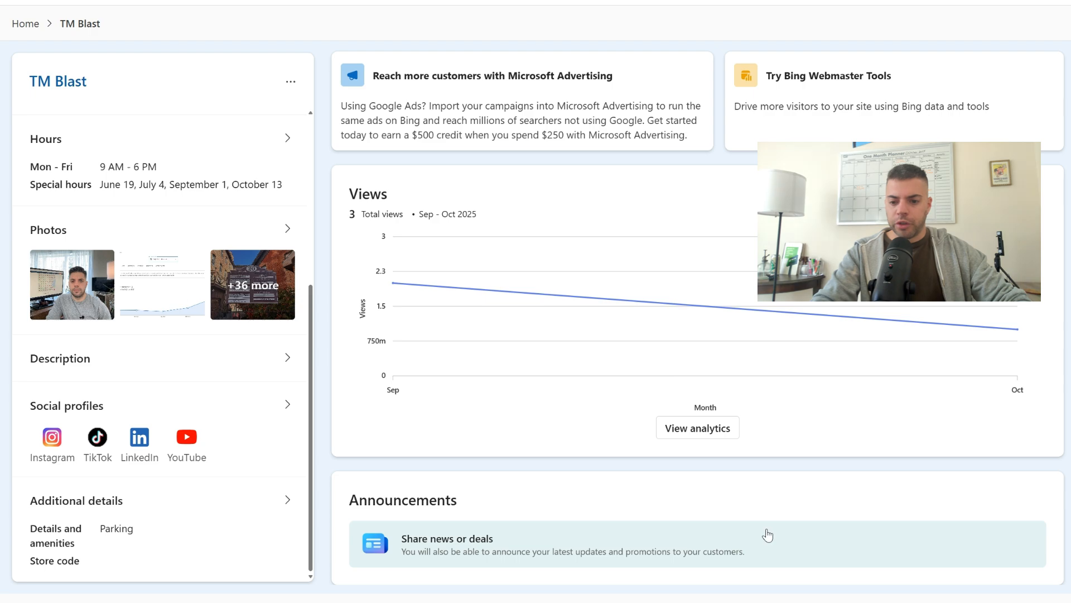
left_click(447, 537)
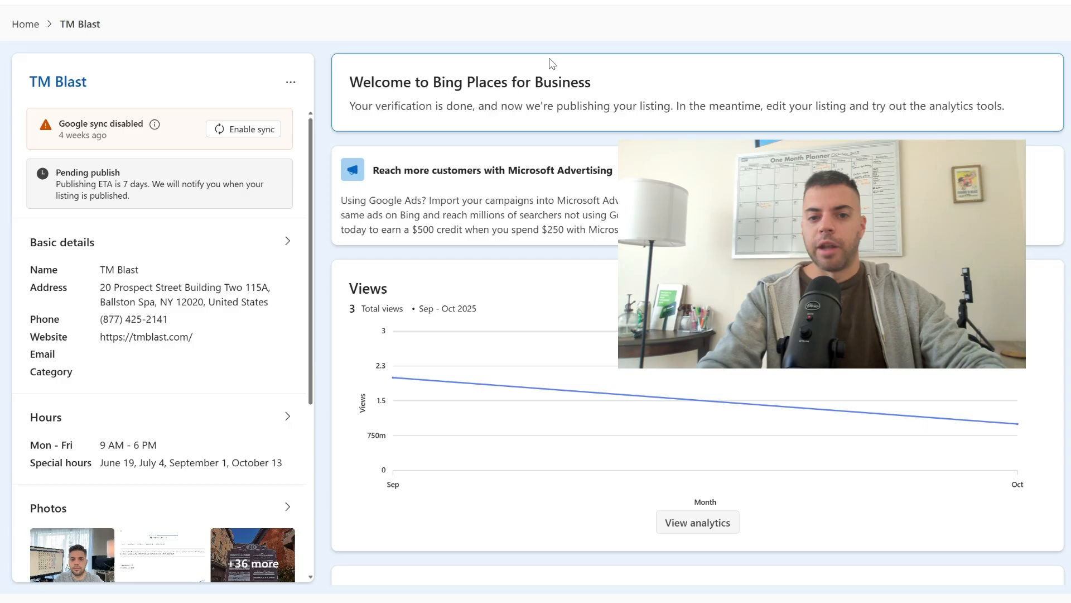
mouse_move(576, 51)
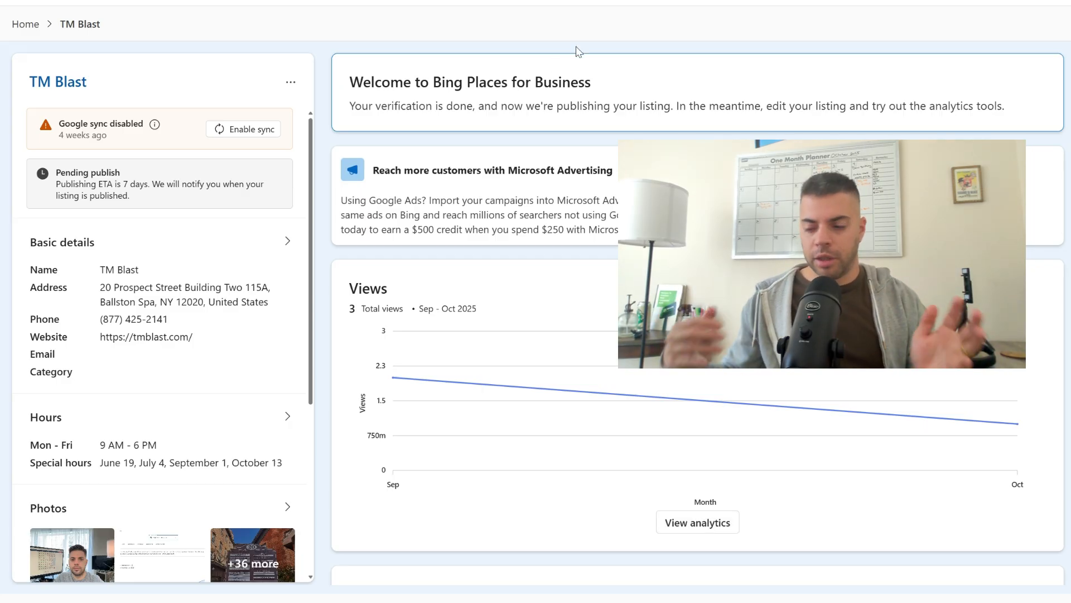